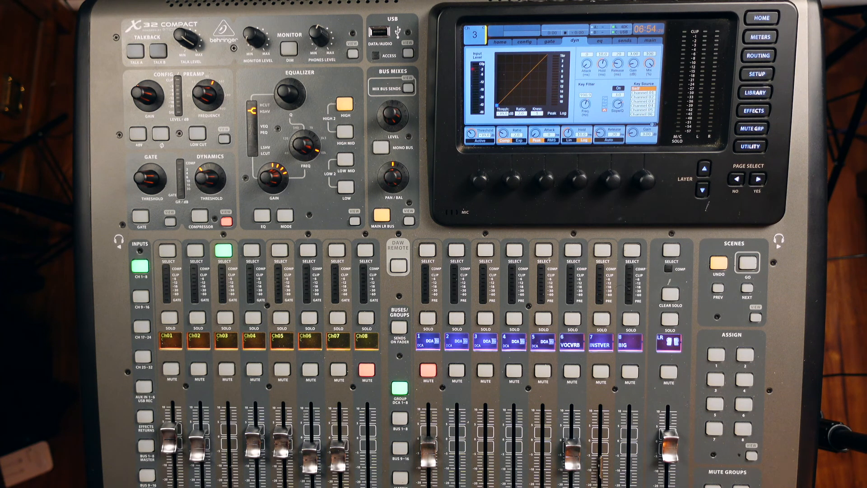
Enable the Low Cut filter on the selected snare bottom channel
{"action": "left_click", "coordinate": [714, 380]}
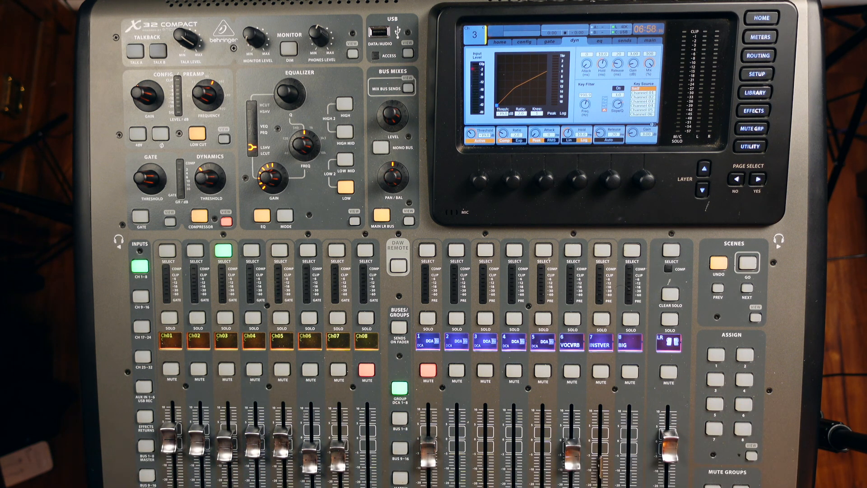
{"action": "left_click", "coordinate": [714, 377]}
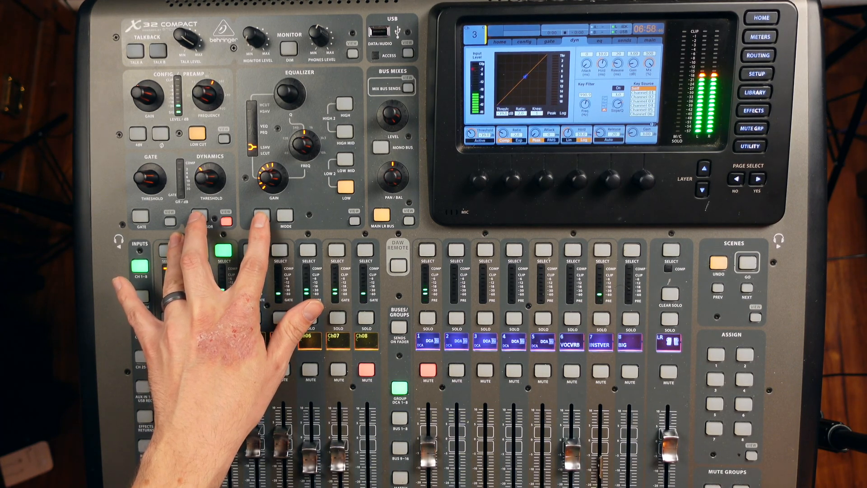
{"action": "left_click", "coordinate": [220, 252]}
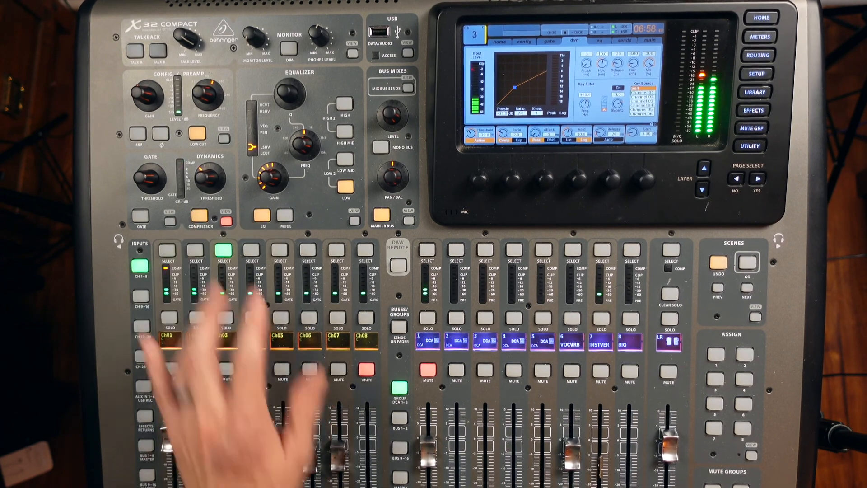